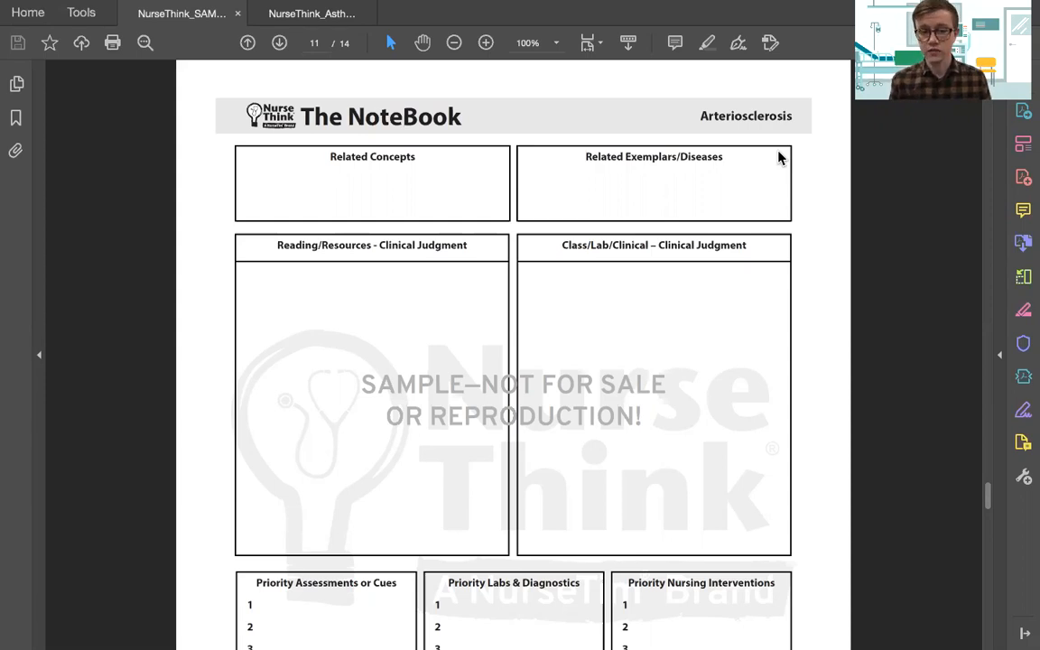
scroll("down", 3)
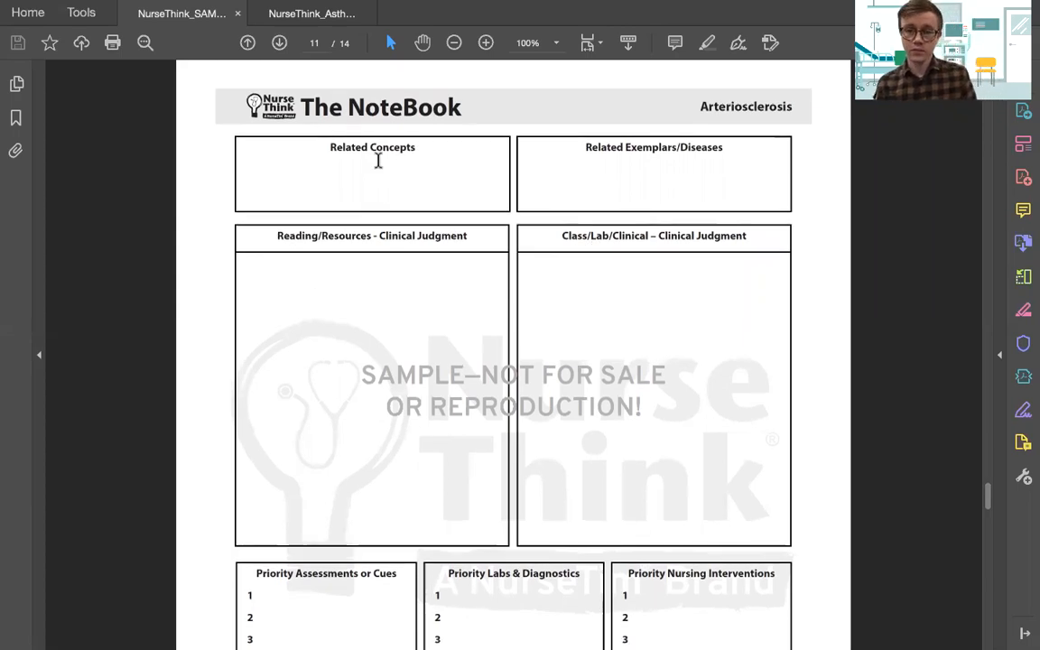
mouse_move(632, 178)
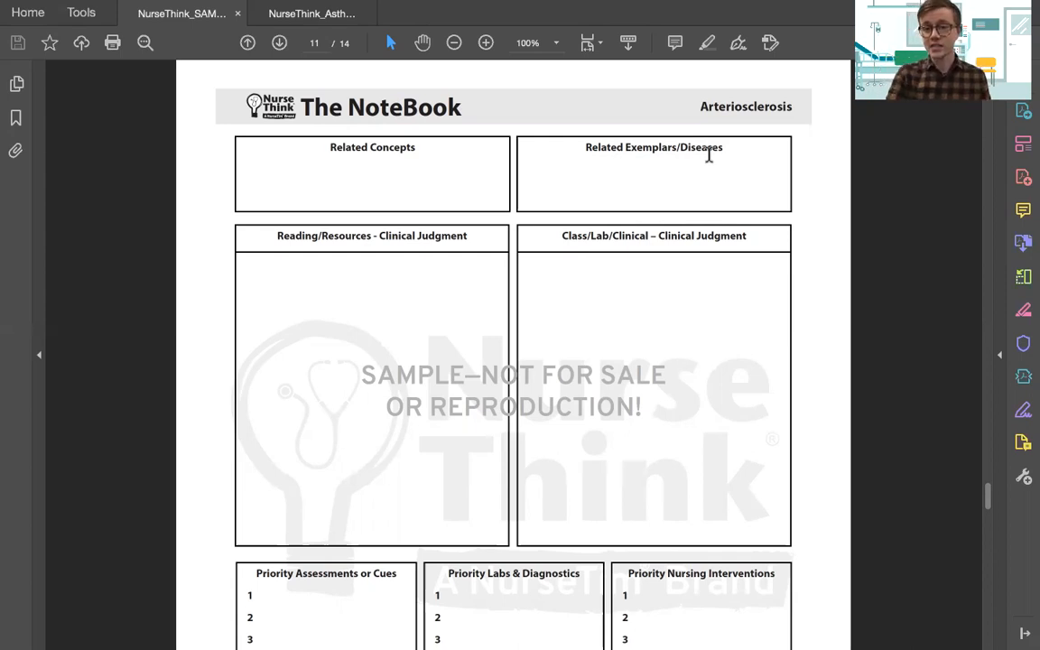
mouse_move(680, 200)
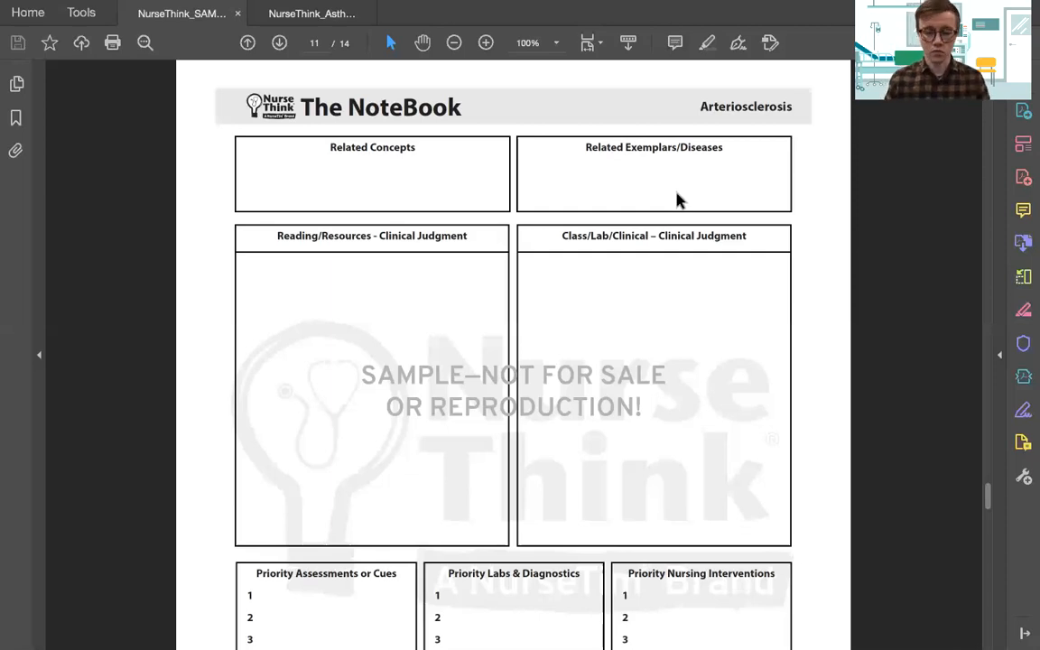
scroll("down", 3)
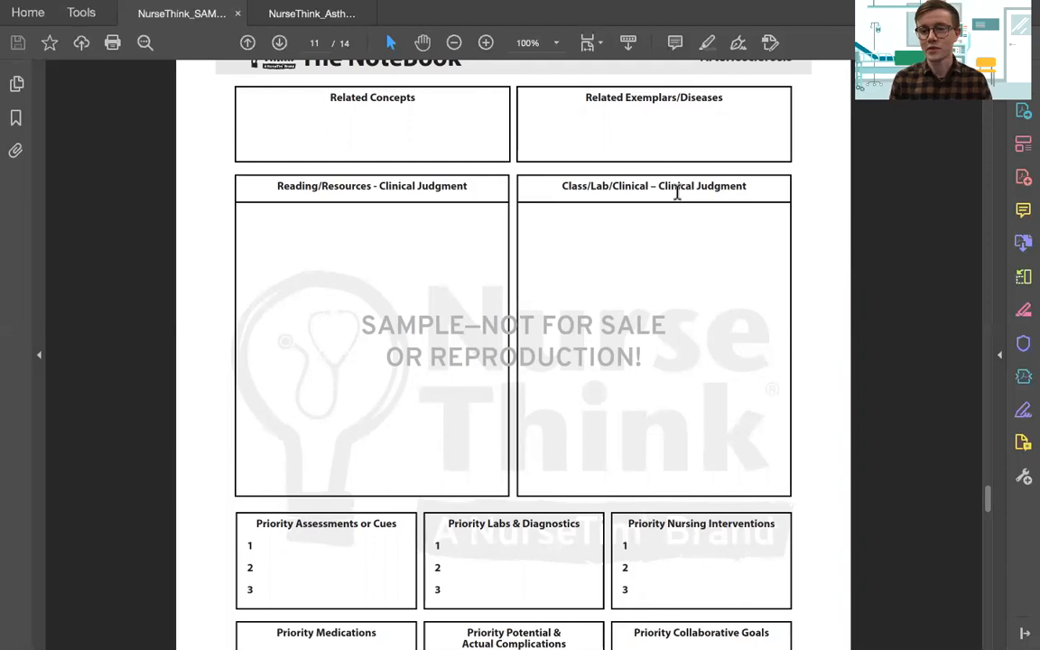
mouse_move(366, 389)
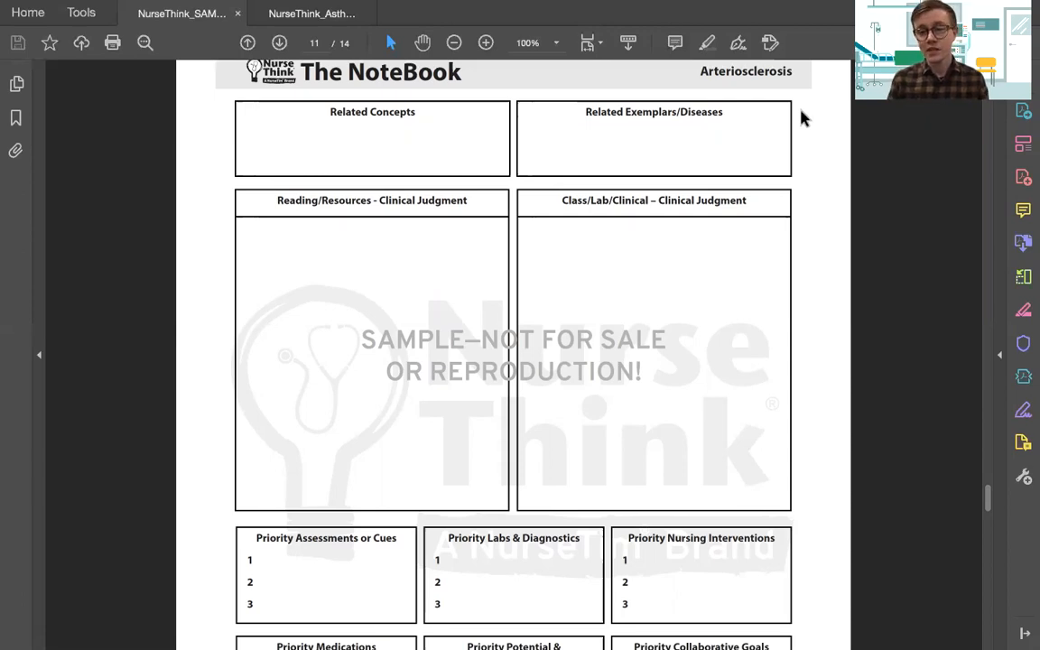
scroll("down", 3)
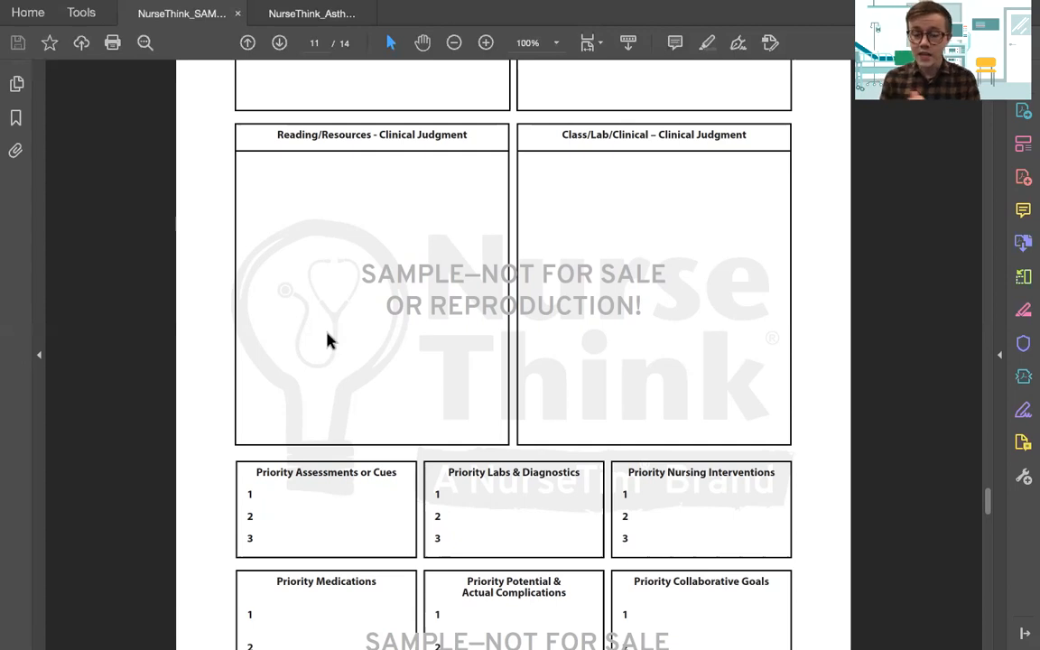
scroll("down", 3)
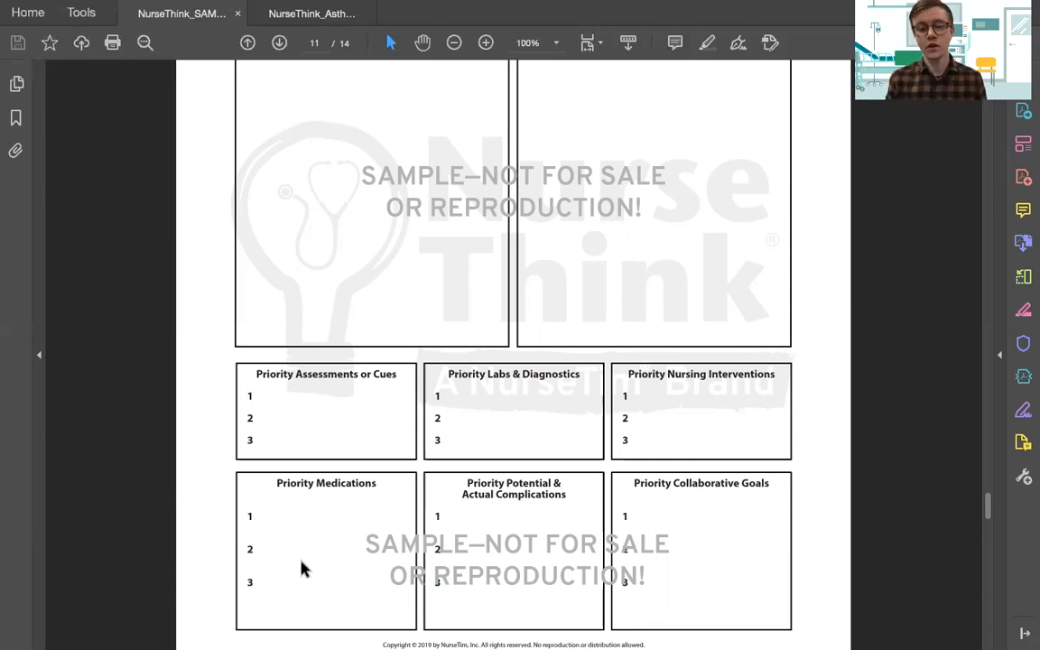
mouse_move(503, 585)
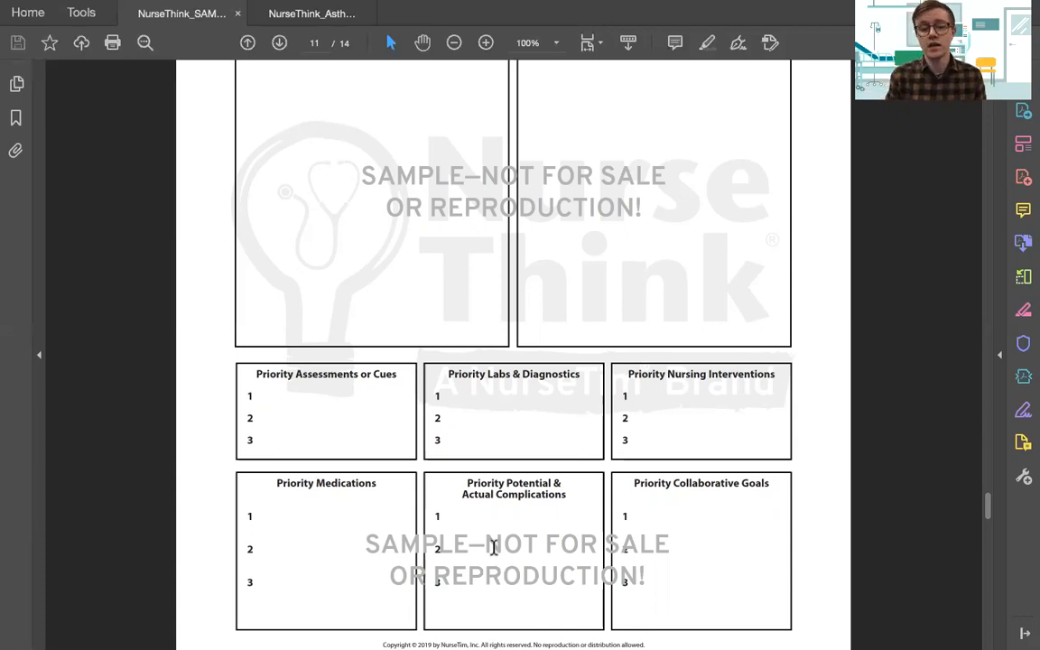
mouse_move(681, 490)
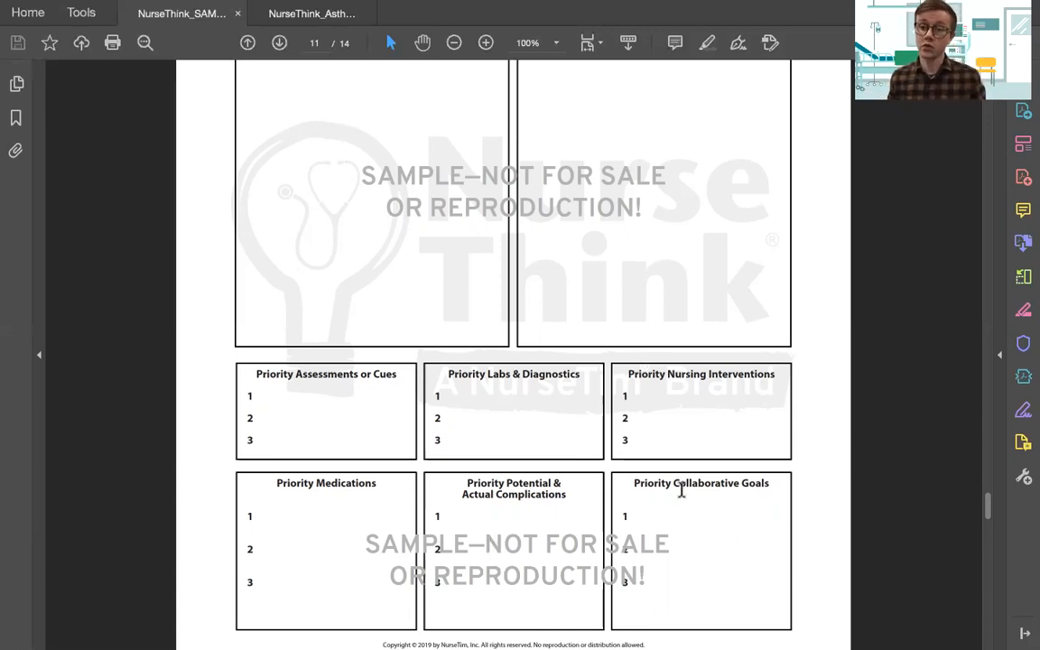